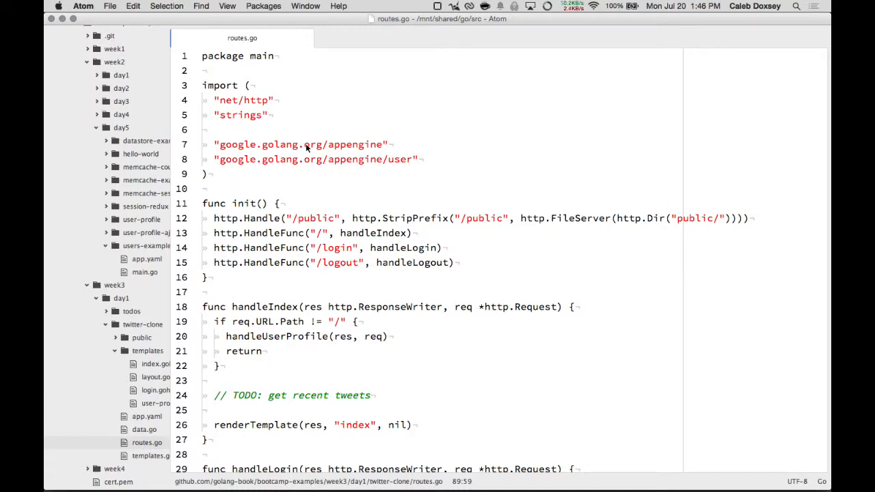
mouse_move(327, 232)
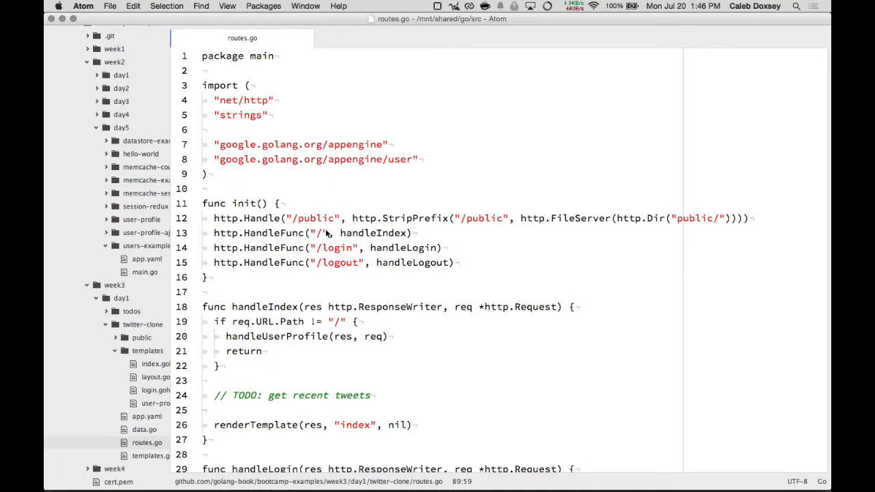
Open templates.go and scroll through its renderTemplate function.
left_click(316, 218)
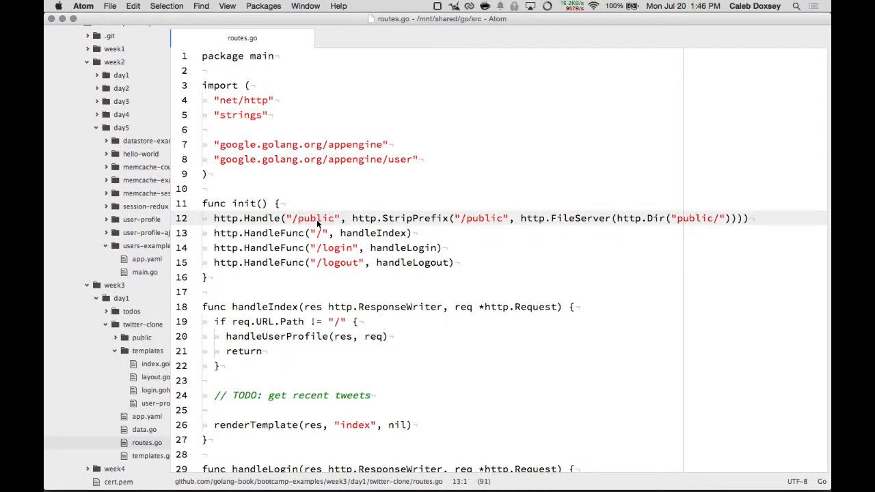
mouse_move(320, 232)
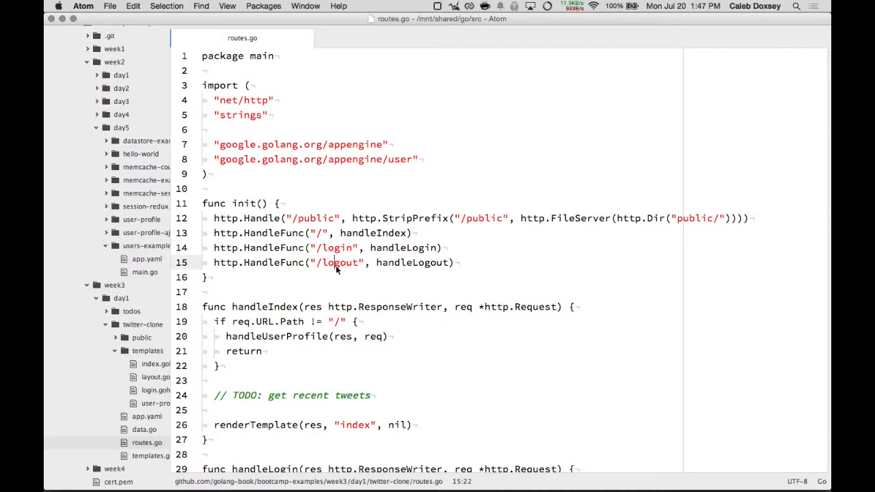
mouse_move(332, 239)
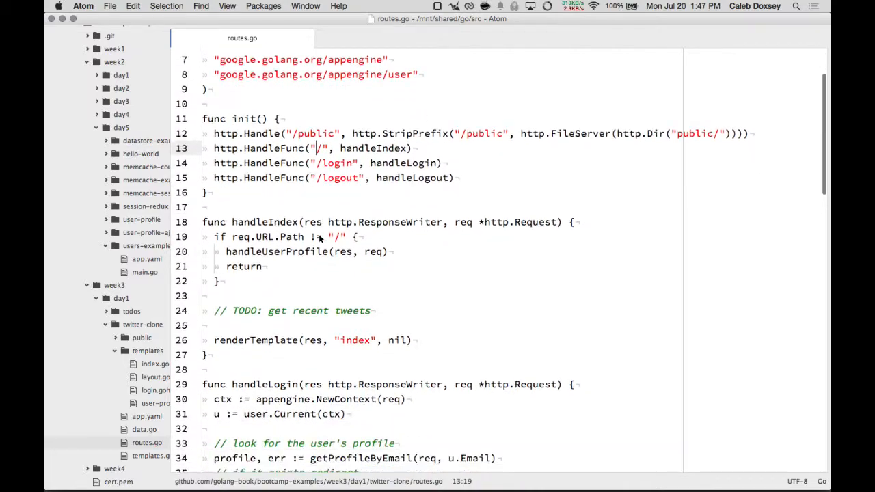
scroll("down", 3)
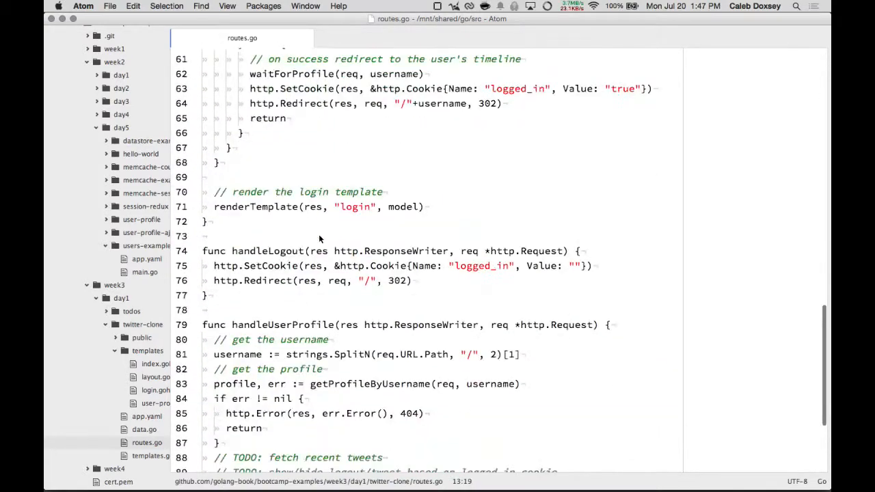
scroll("down", 3)
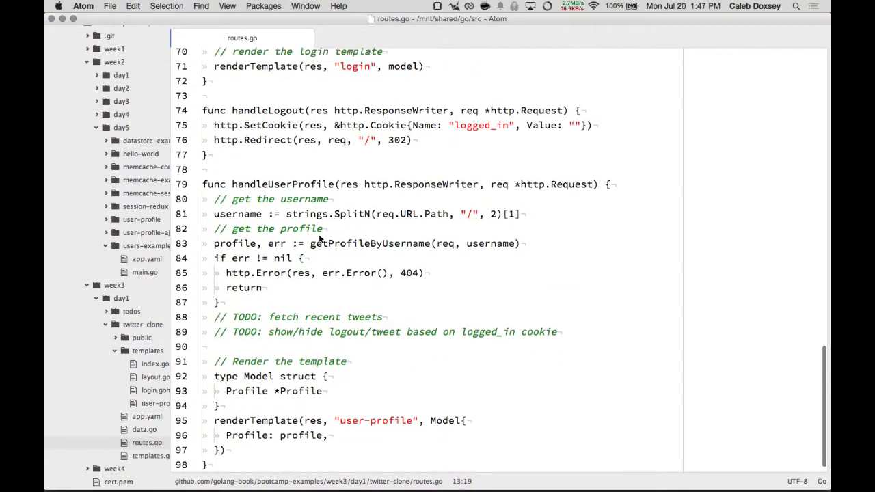
scroll("up", 3)
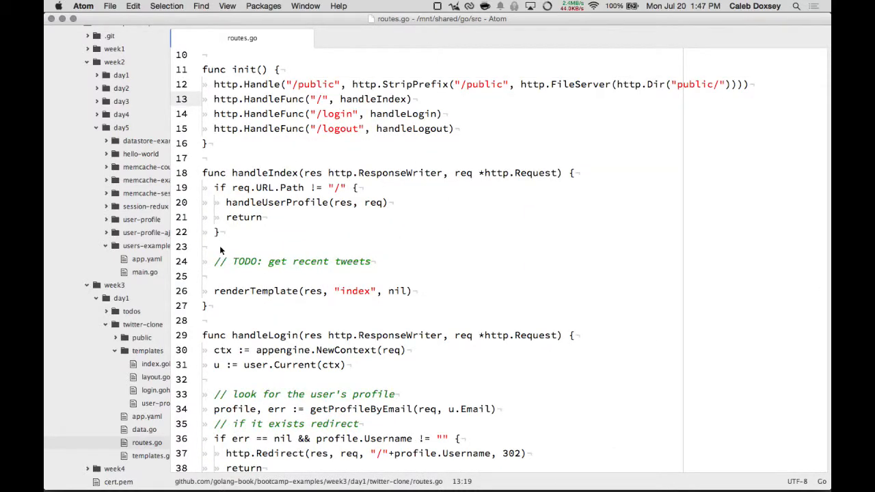
left_click(342, 188)
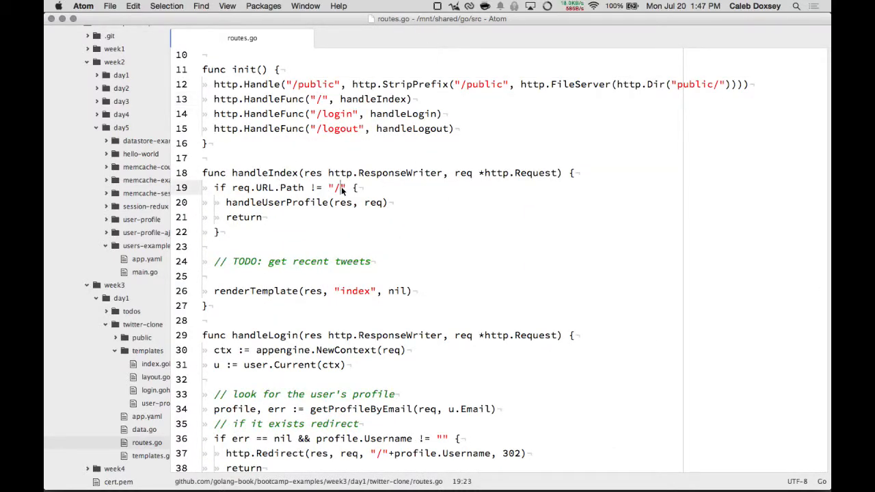
scroll("down", 3)
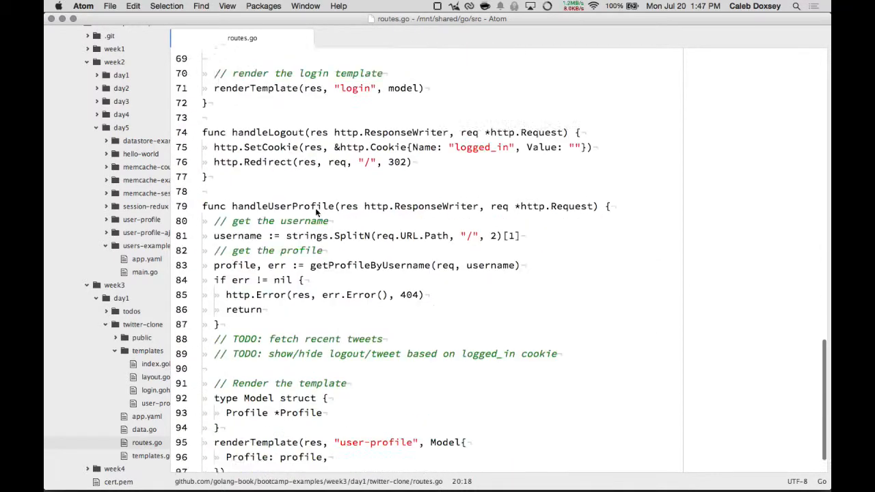
scroll("down", 3)
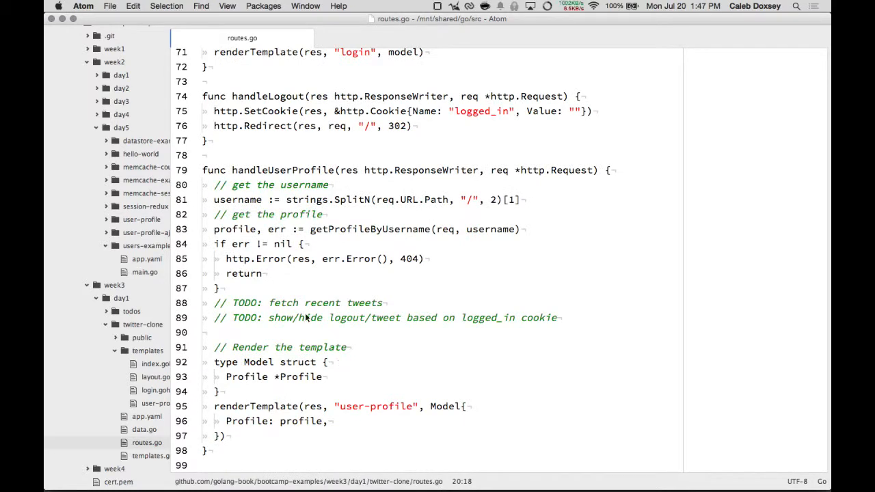
mouse_move(421, 196)
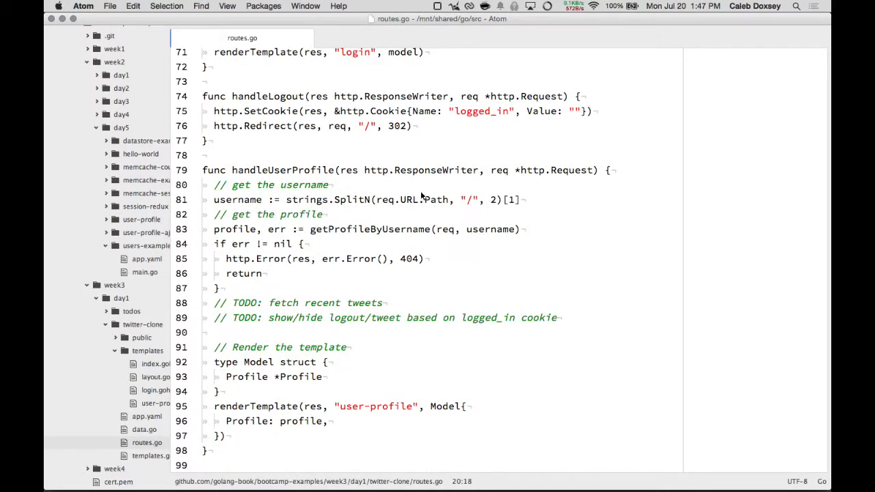
mouse_move(362, 241)
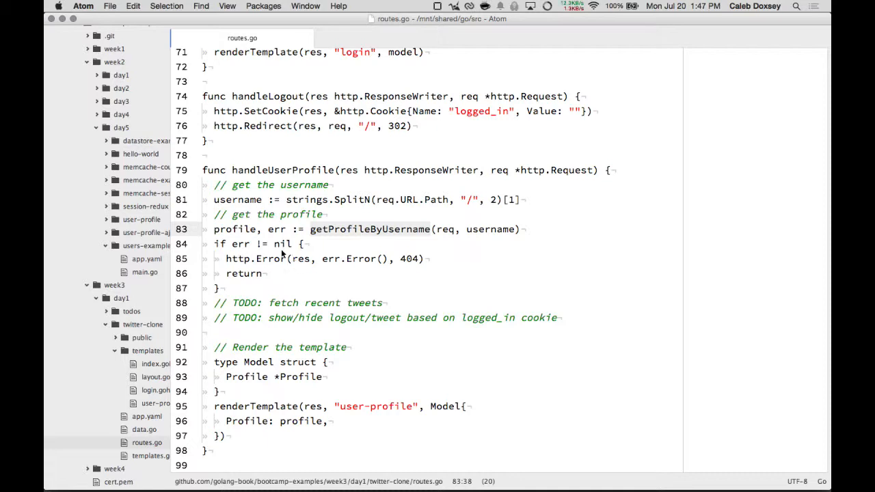
Bring up index.gohtml, the index template with a single Login link.
left_click(404, 258)
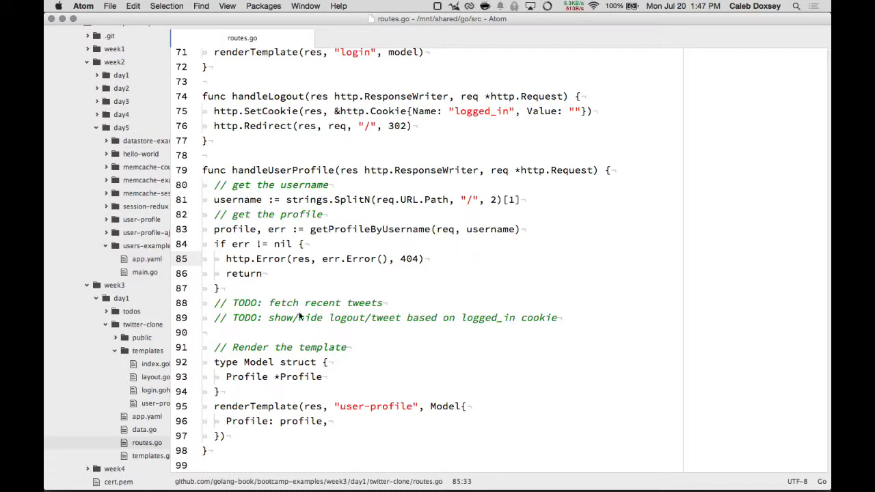
left_click(286, 317)
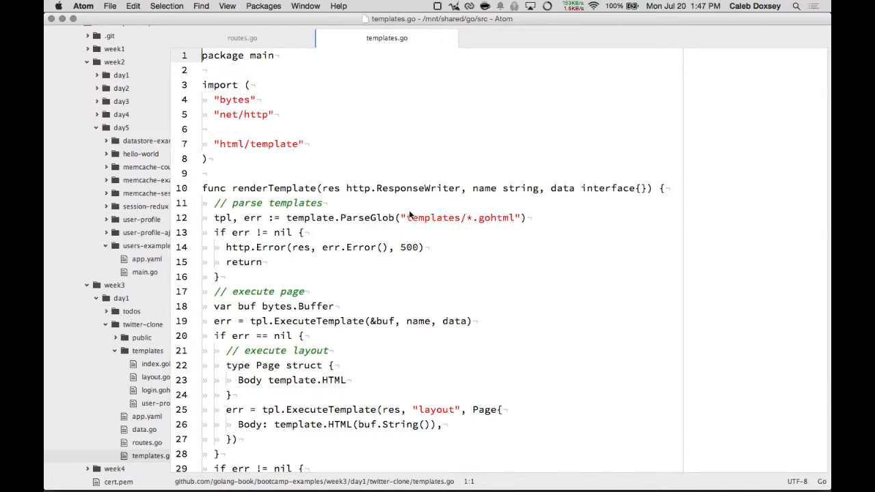
scroll("down", 3)
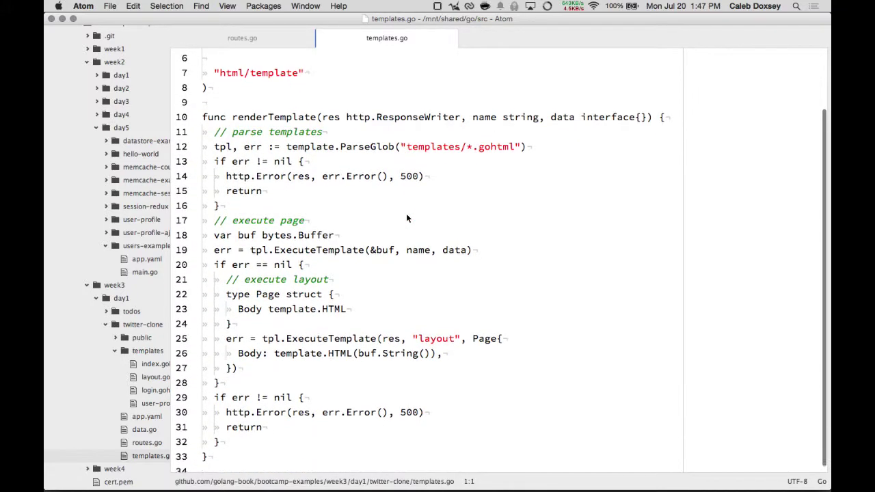
scroll("up", 3)
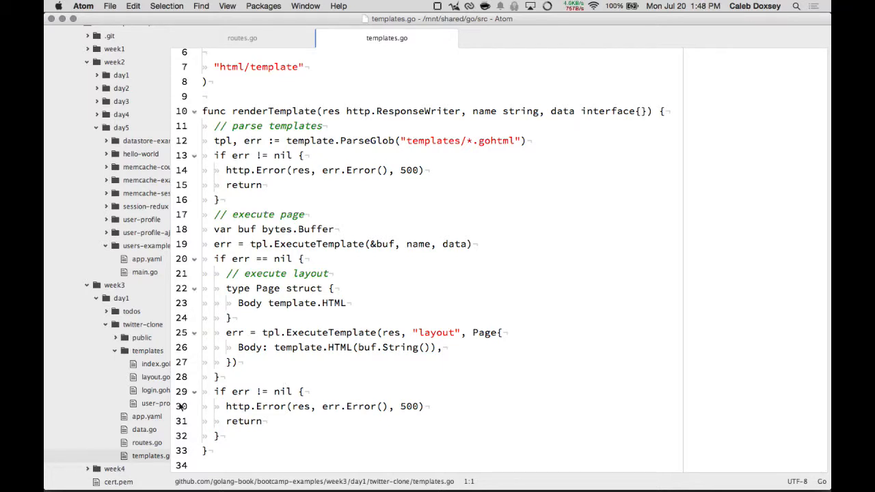
left_click(156, 363)
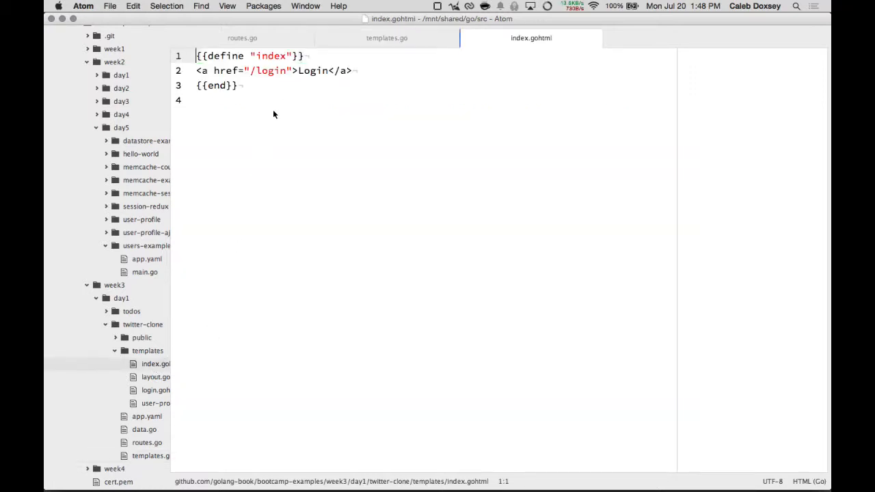
Open layout.gohtml, login.gohtml, user-profile.gohtml and data.go with its Profile struct, revisiting index.gohtml in between.
left_click(155, 376)
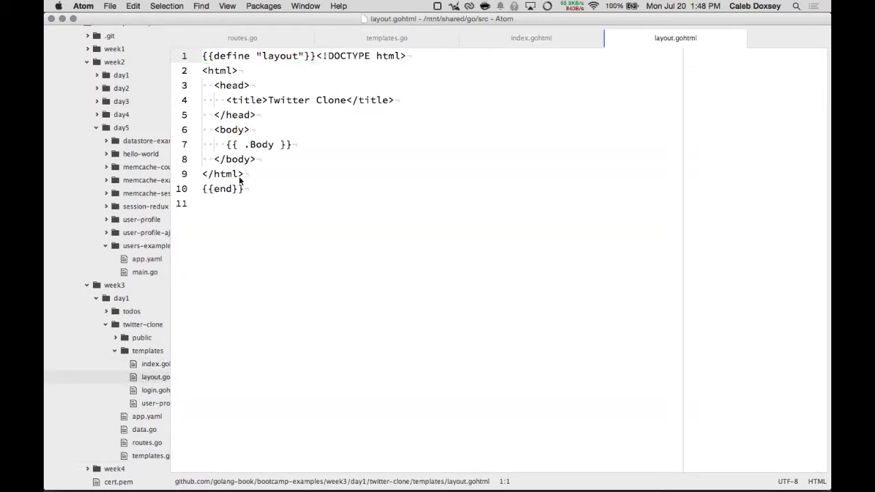
left_click(244, 144)
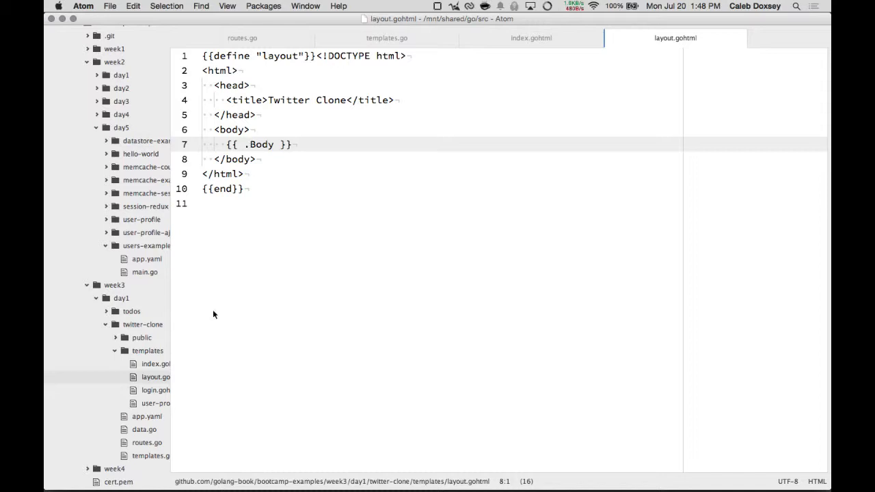
left_click(155, 363)
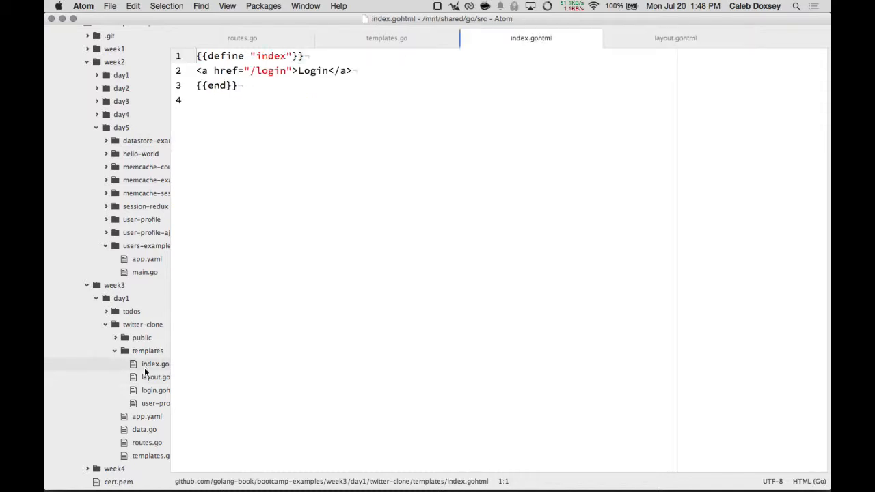
left_click(155, 403)
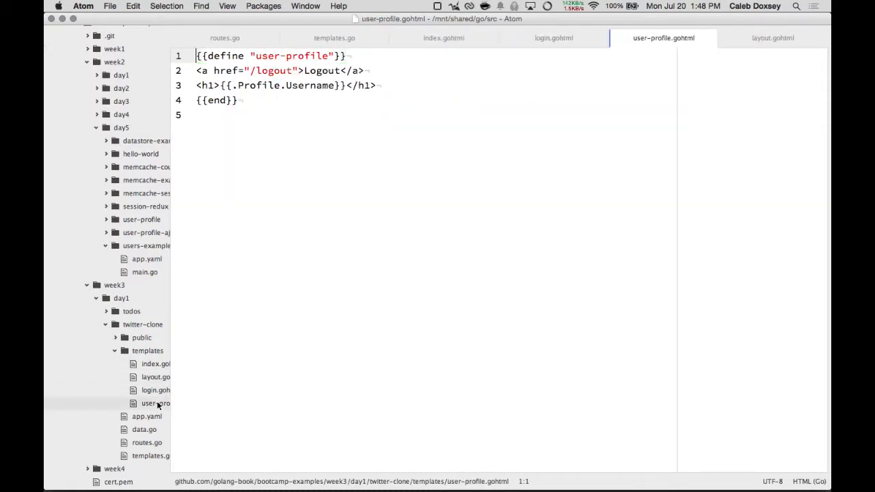
left_click(156, 363)
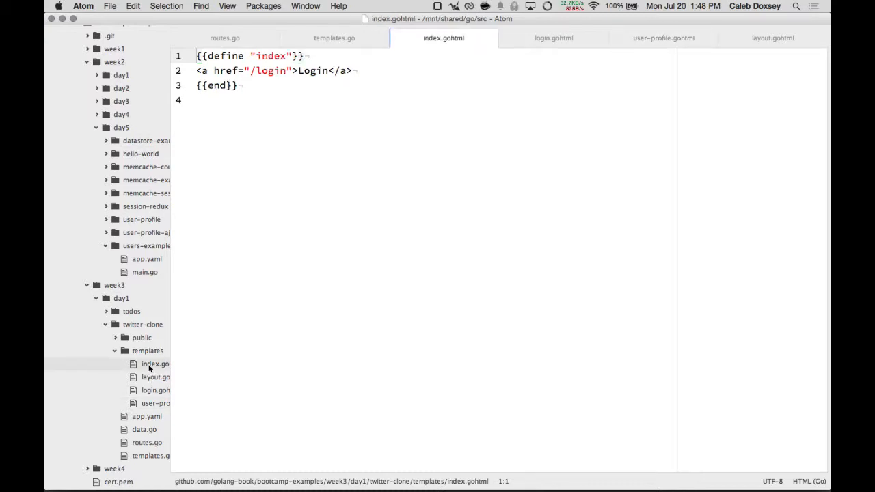
mouse_move(153, 431)
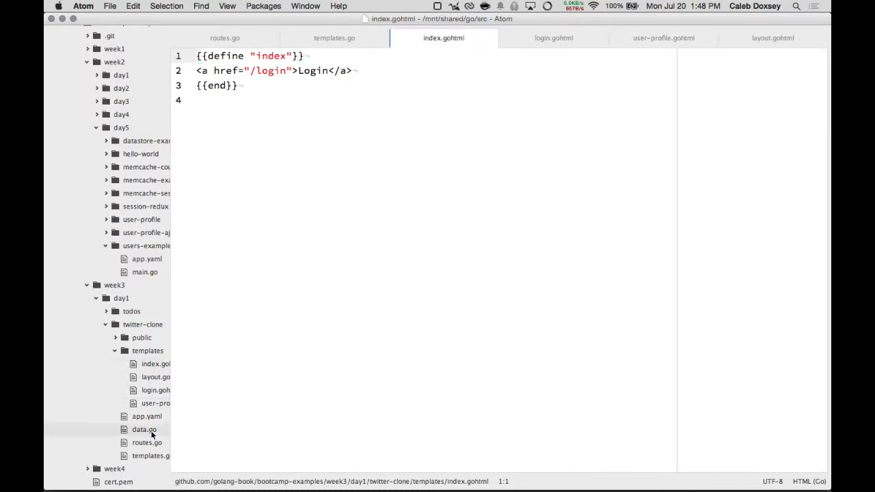
left_click(143, 429)
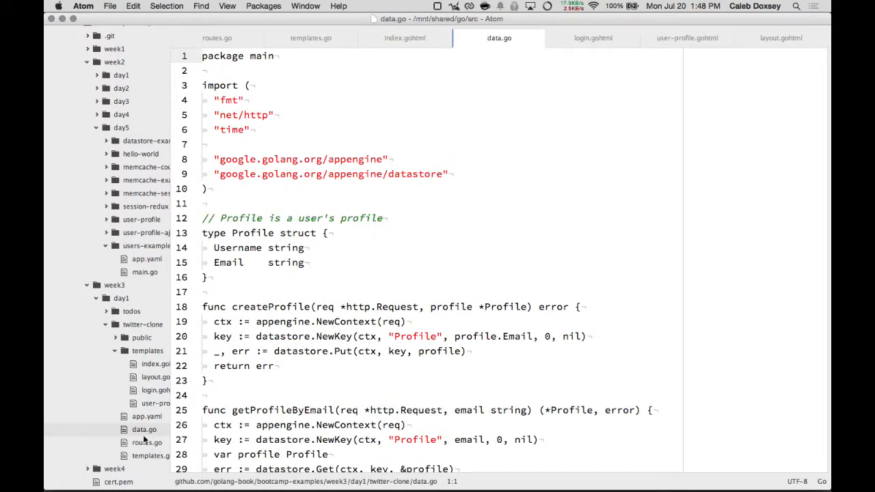
scroll("down", 3)
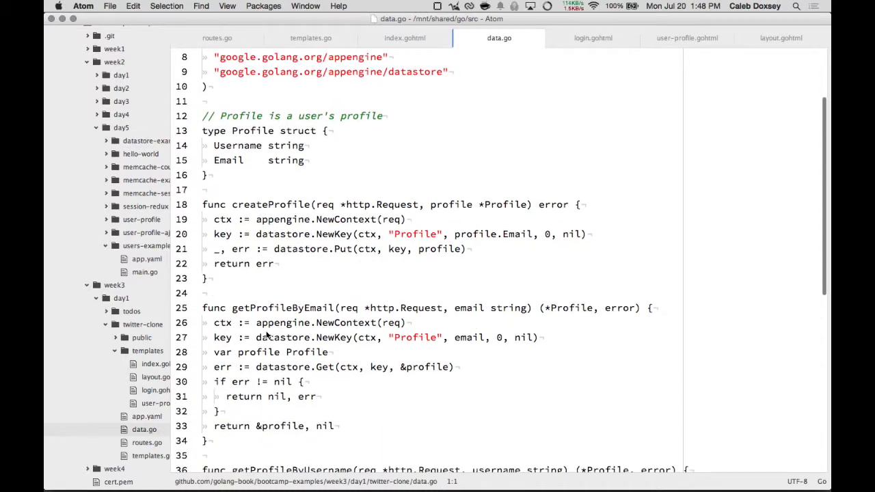
scroll("down", 3)
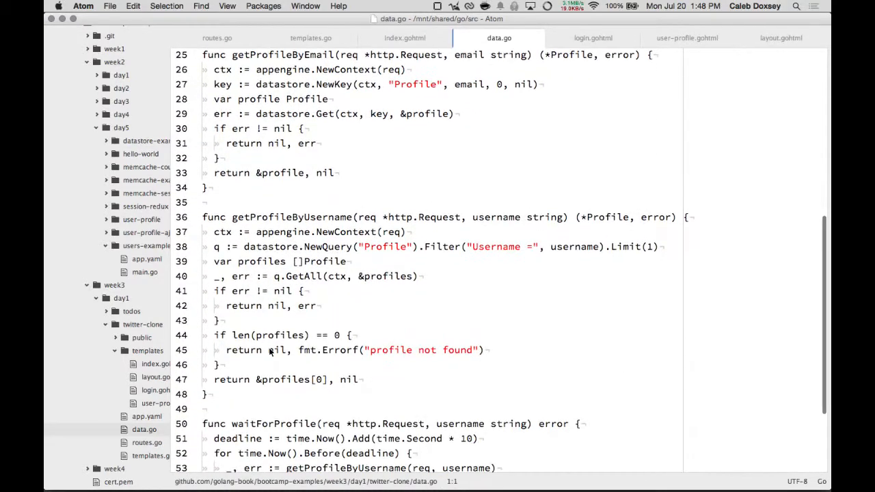
scroll("down", 3)
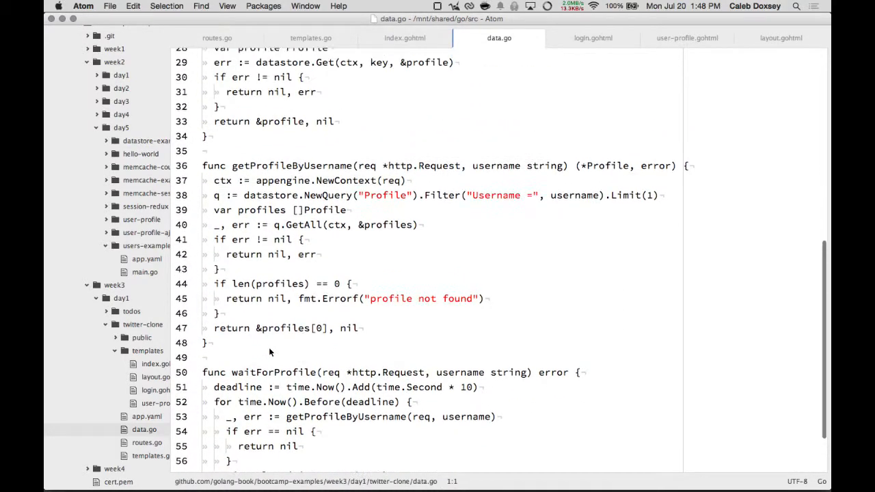
mouse_move(236, 254)
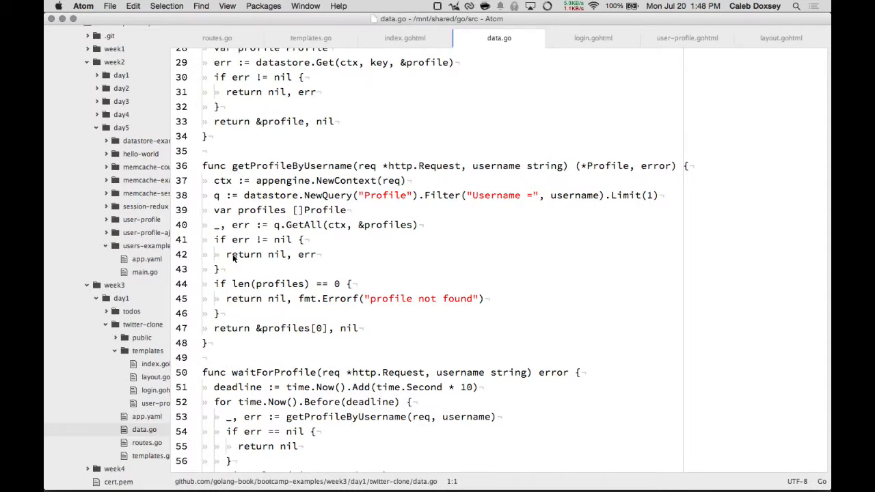
scroll("up", 3)
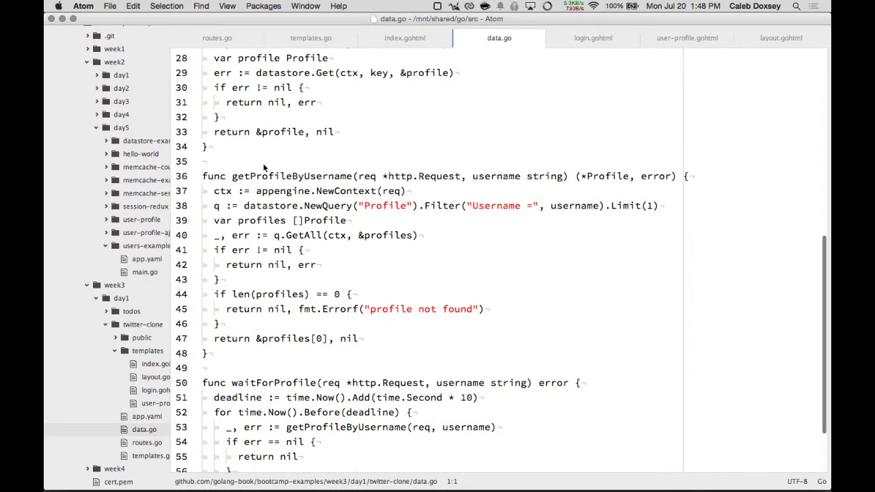
scroll("up", 3)
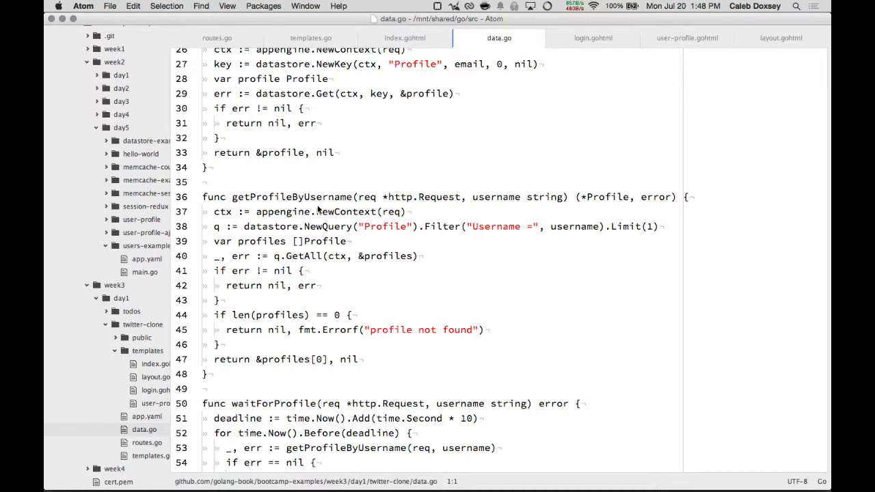
mouse_move(289, 233)
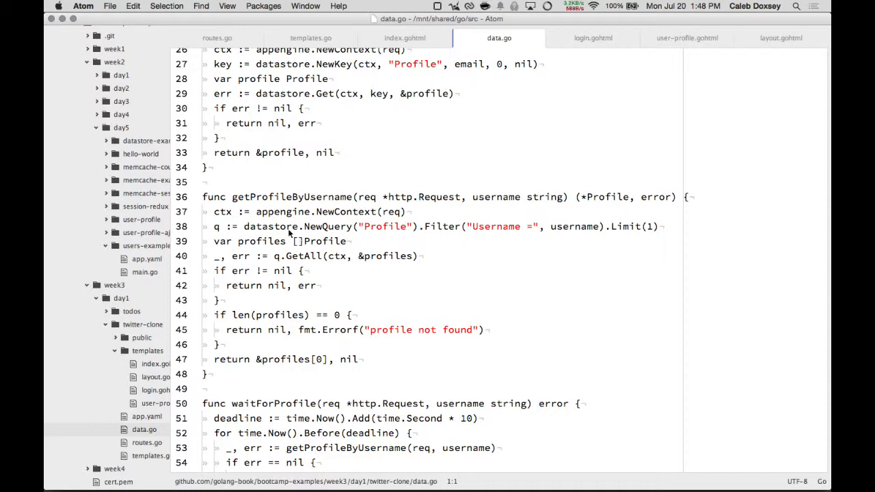
scroll("down", 3)
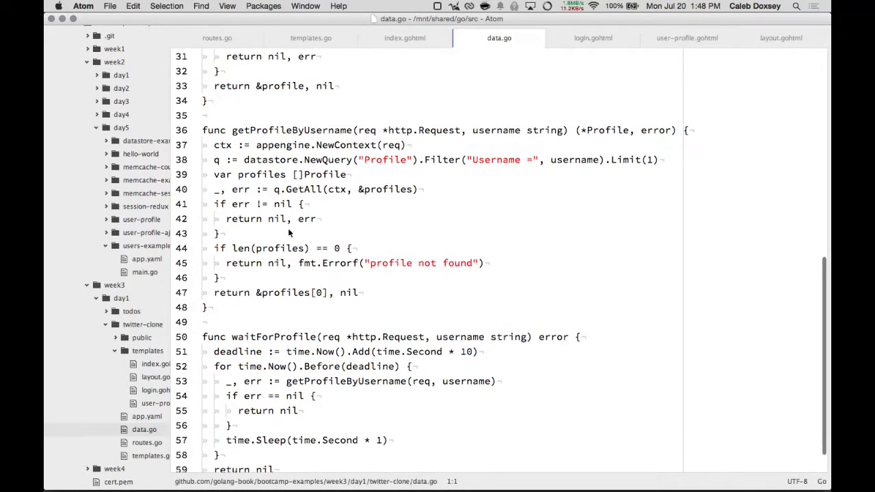
scroll("up", 3)
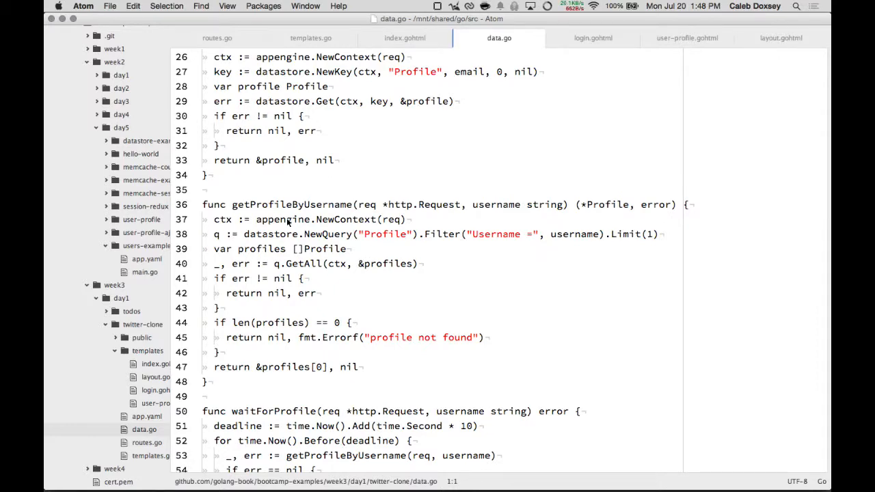
scroll("up", 3)
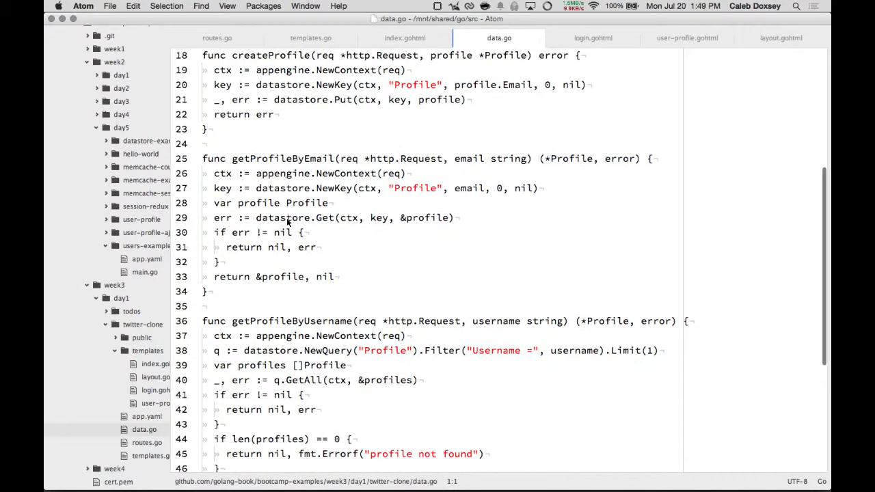
scroll("up", 3)
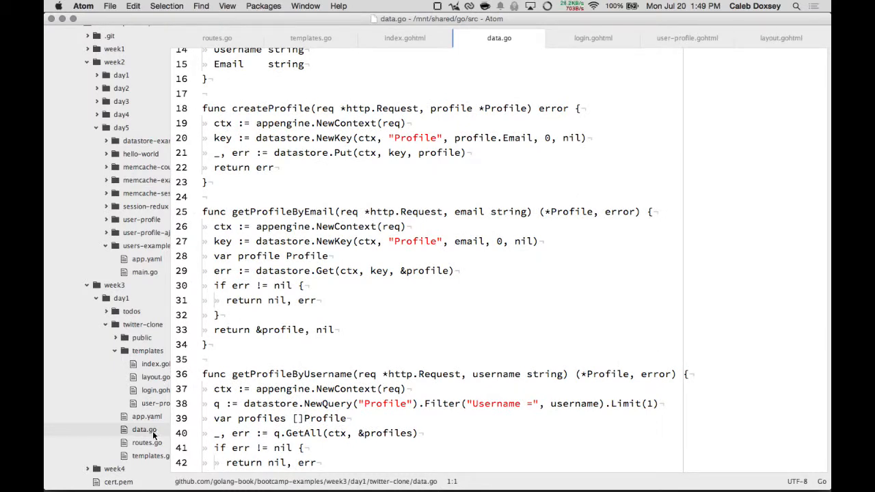
mouse_move(292, 214)
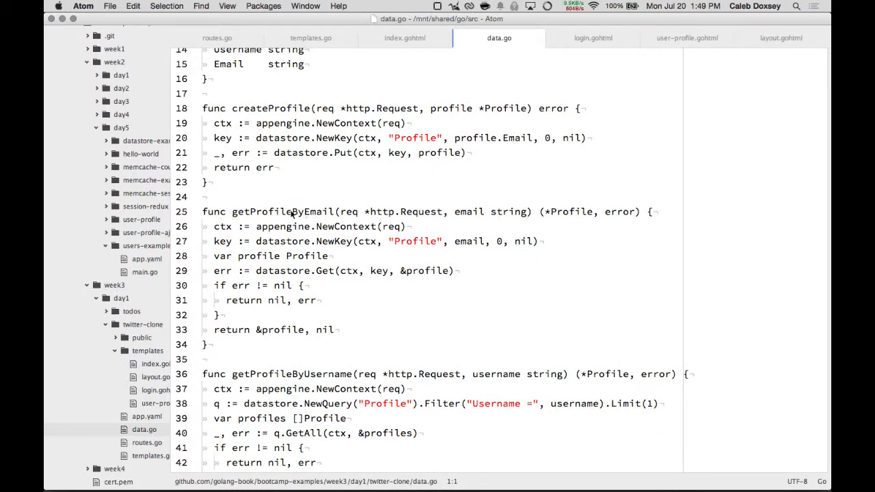
scroll("up", 3)
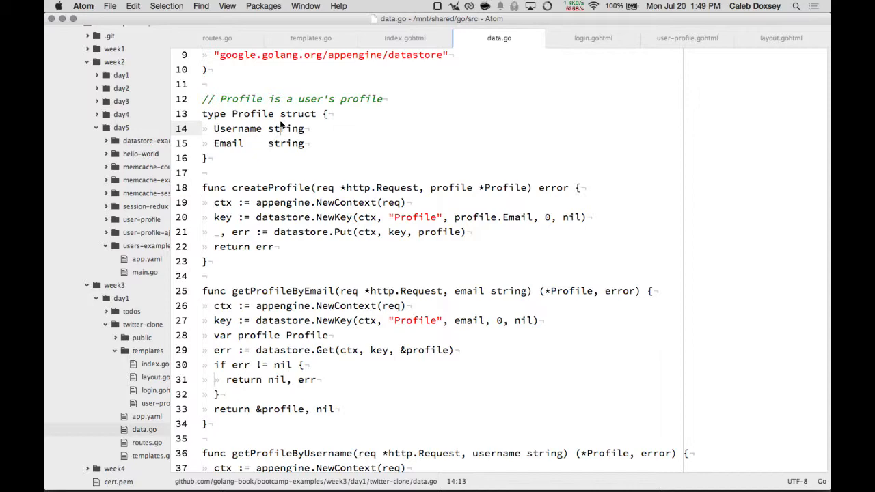
scroll("down", 3)
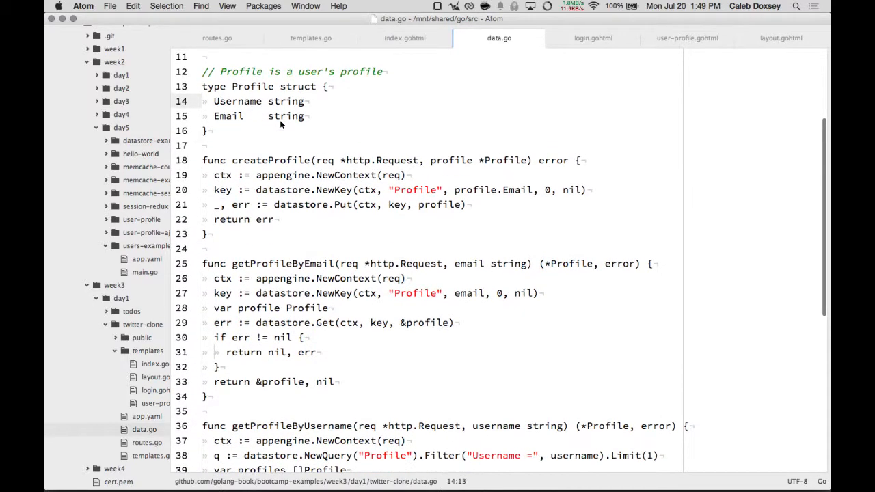
scroll("up", 3)
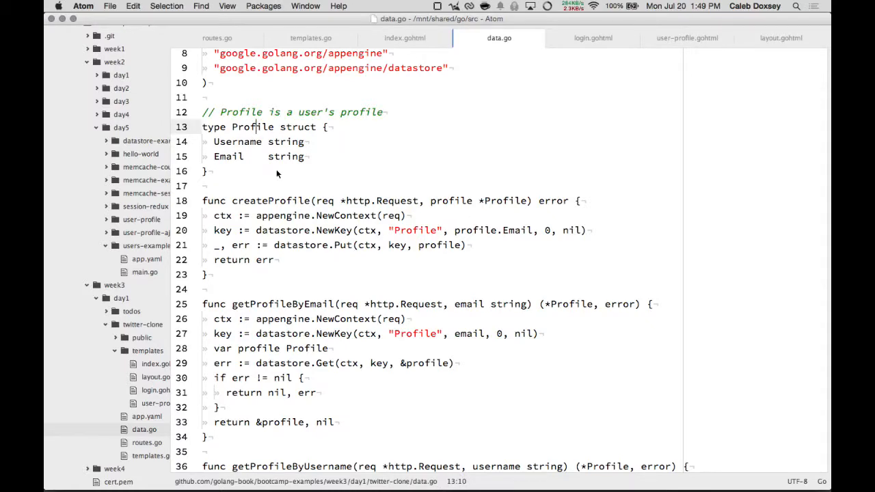
scroll("down", 3)
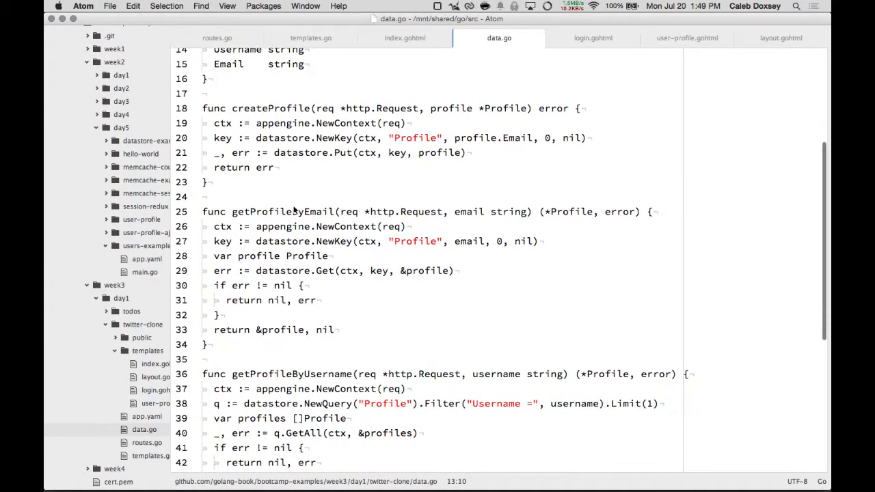
left_click(468, 241)
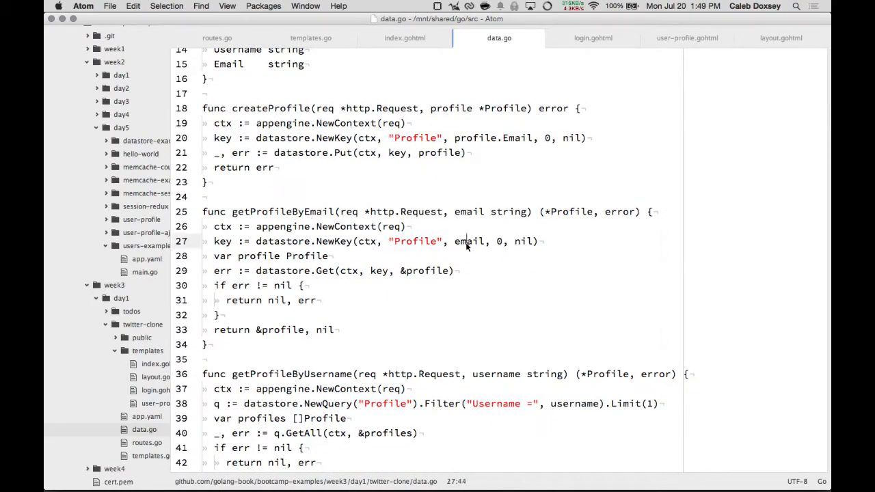
scroll("down", 3)
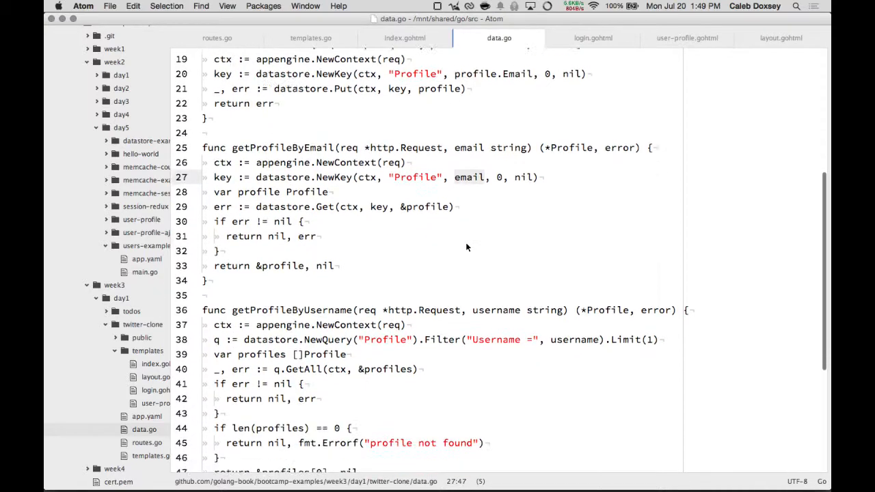
scroll("down", 3)
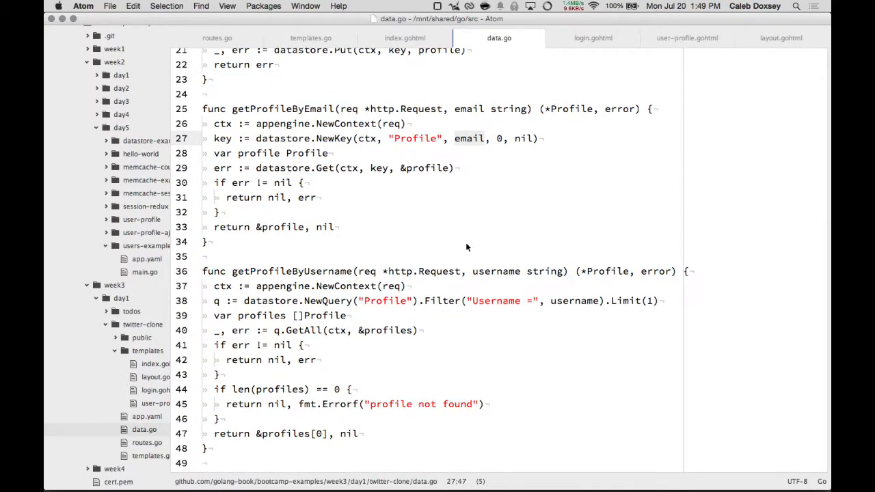
left_click(517, 300)
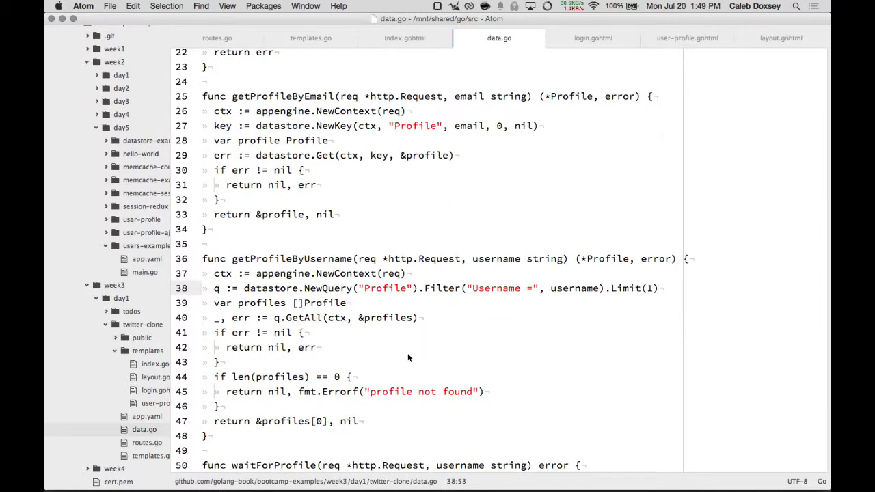
left_click(522, 288)
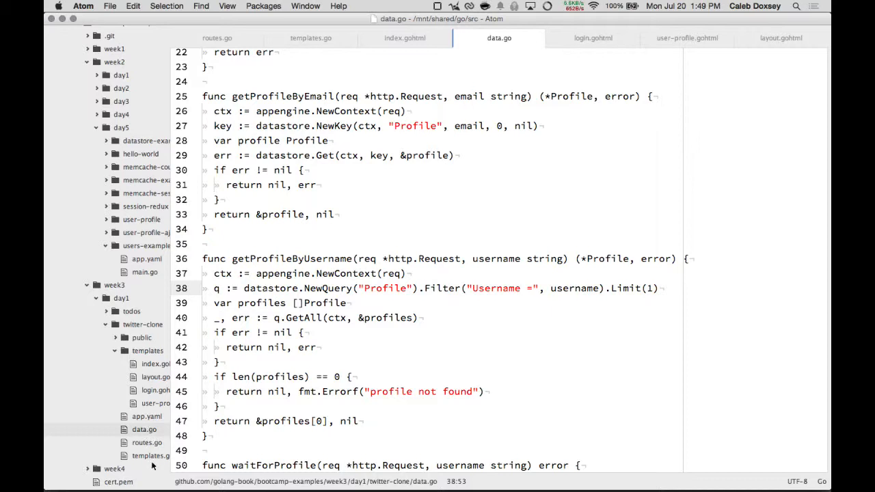
left_click(147, 443)
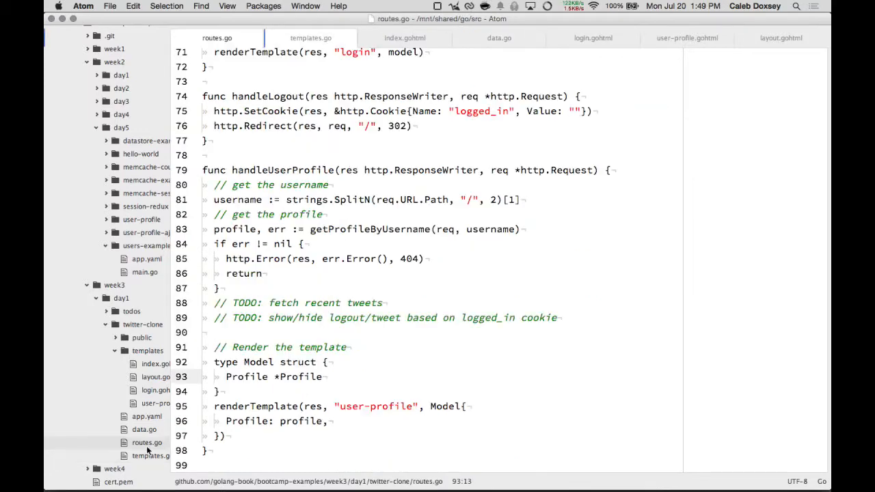
scroll("up", 3)
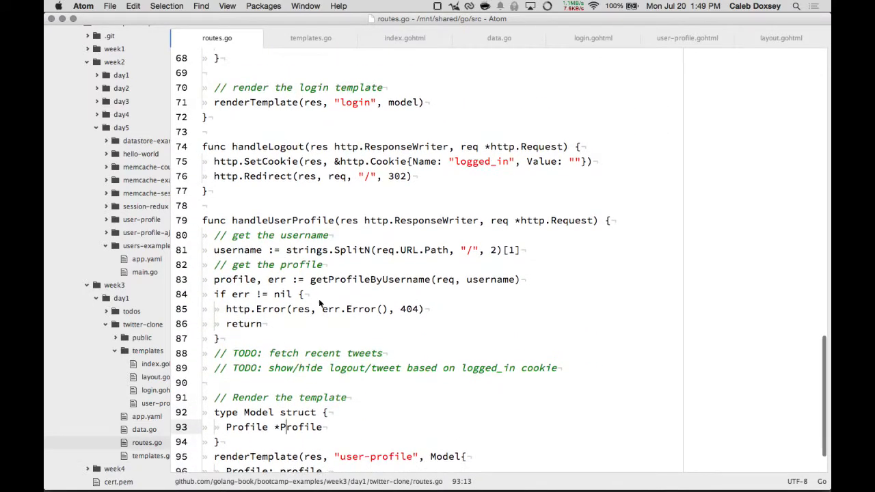
left_click(315, 279)
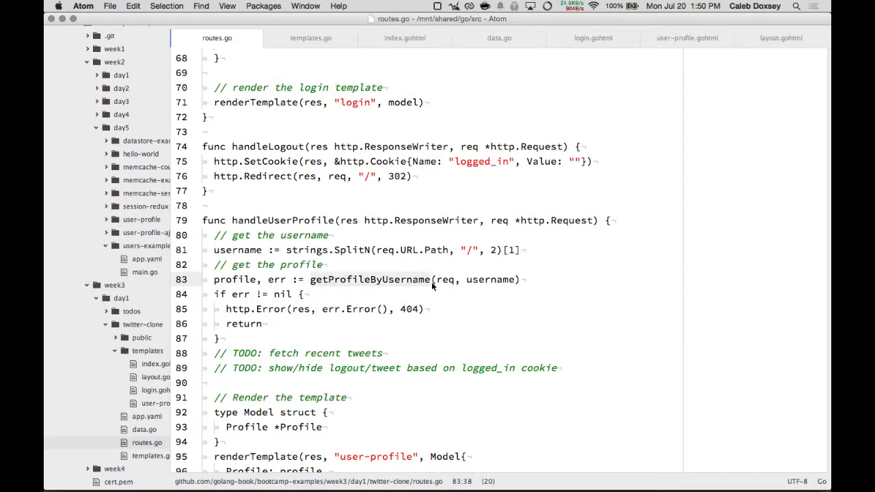
mouse_move(479, 286)
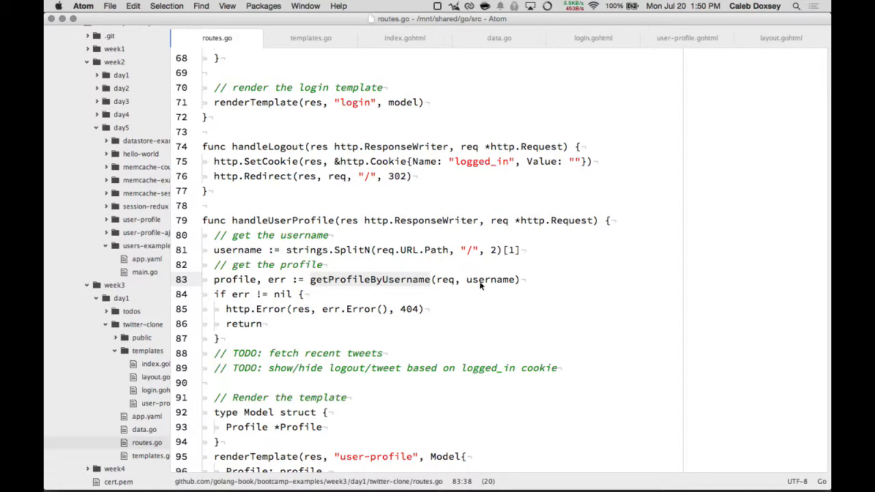
mouse_move(283, 292)
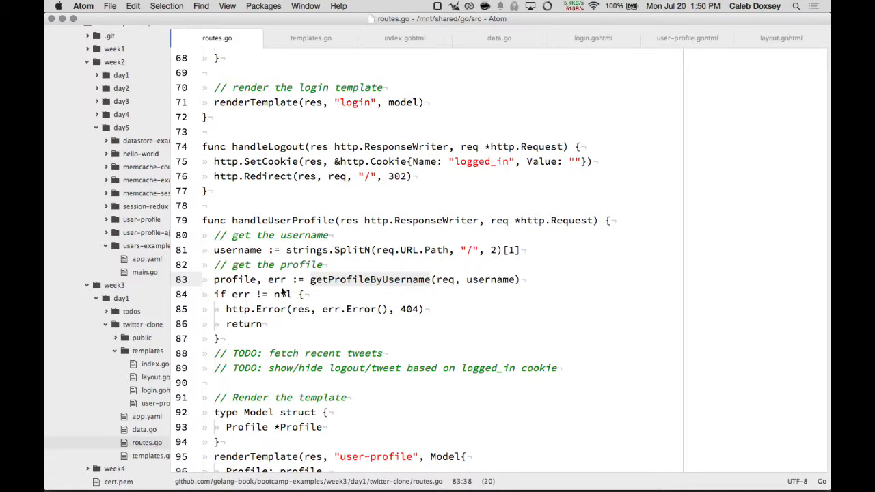
mouse_move(344, 294)
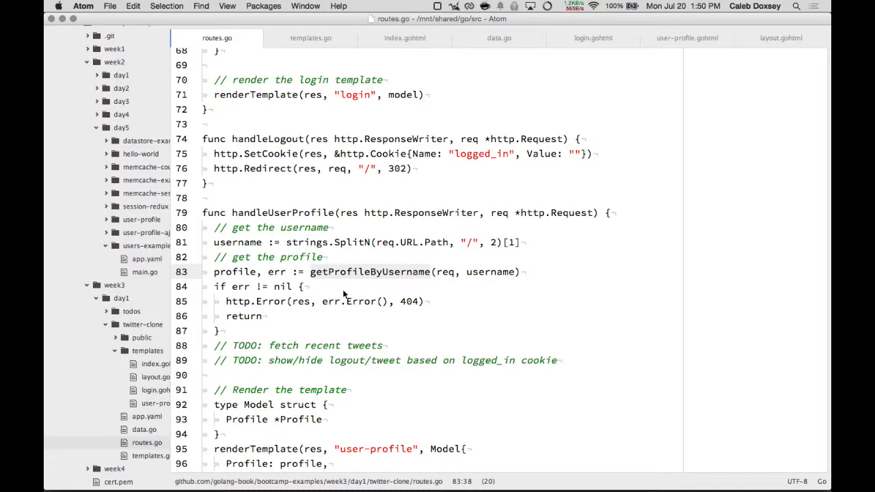
mouse_move(458, 297)
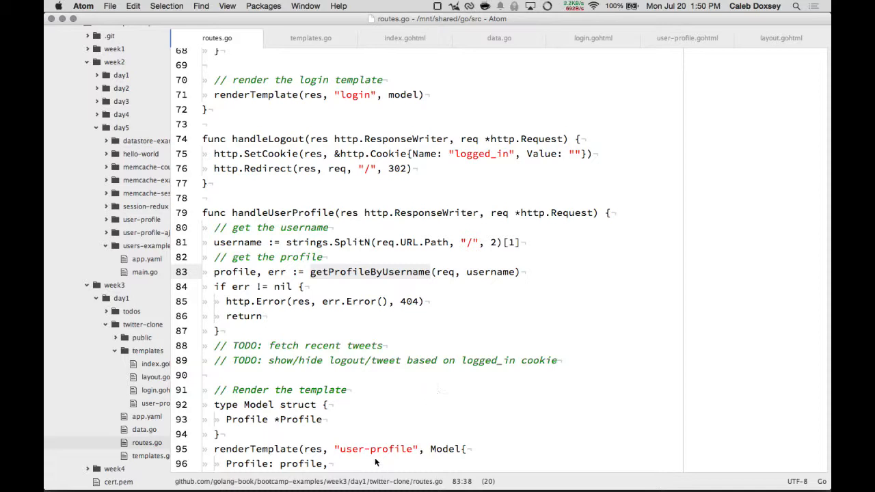
mouse_move(423, 289)
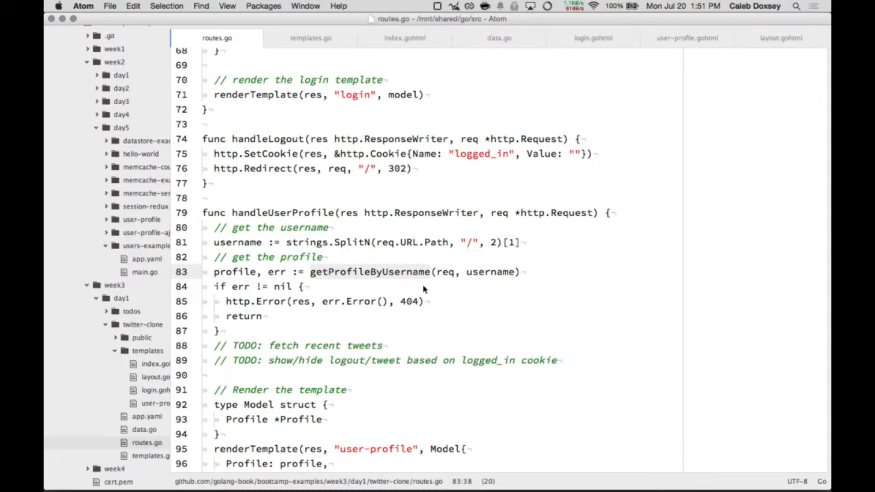
left_click(232, 213)
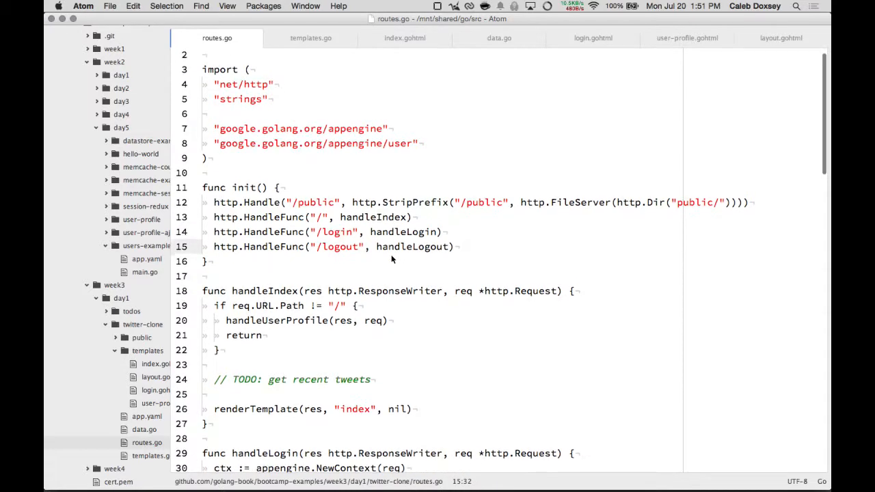
scroll("up", 3)
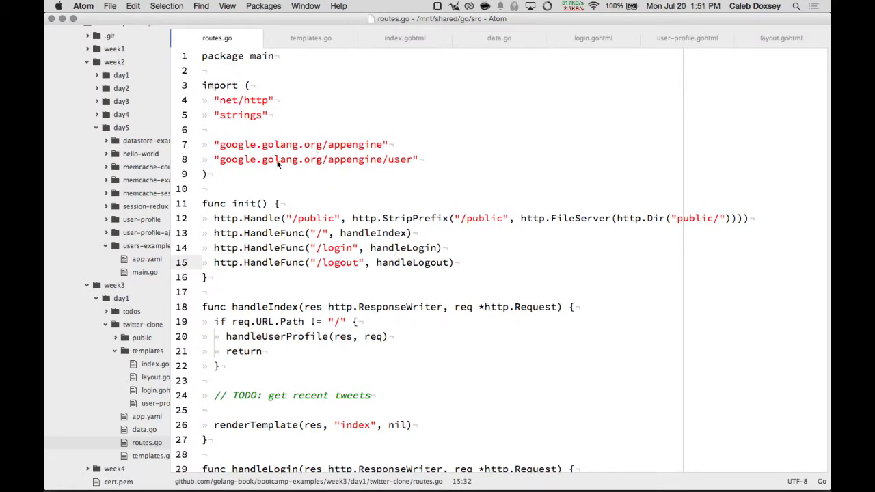
scroll("down", 3)
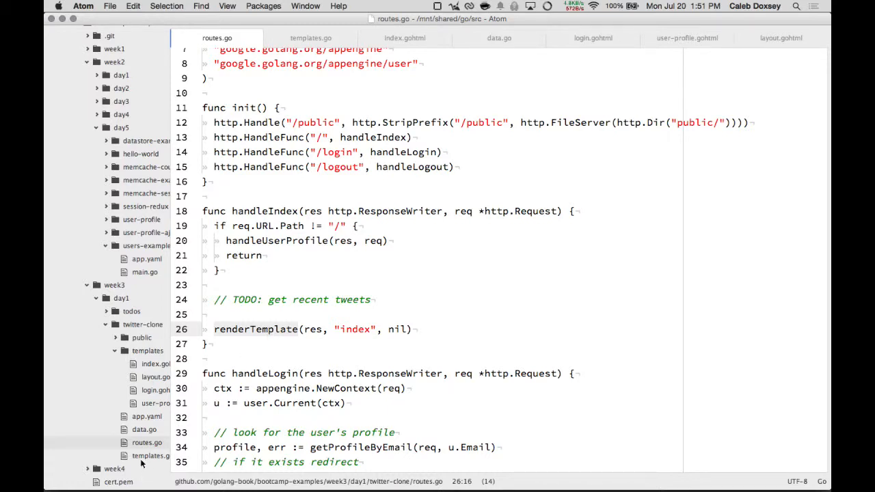
left_click(310, 38)
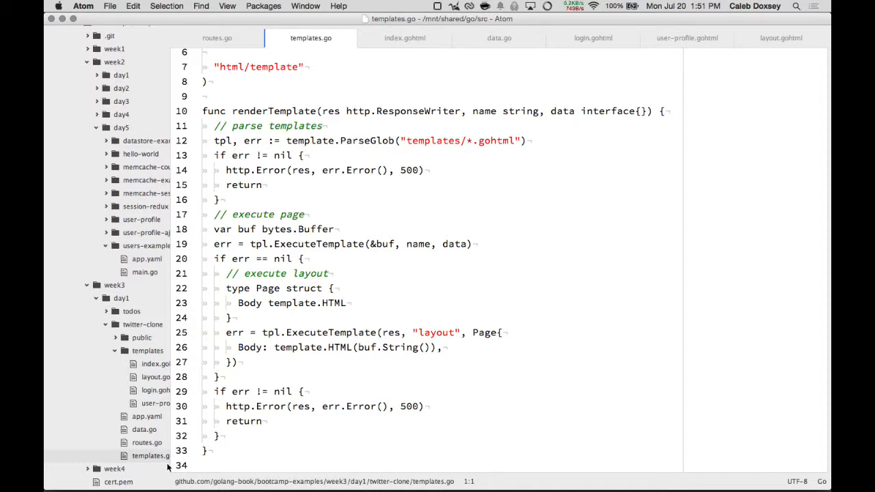
left_click(217, 38)
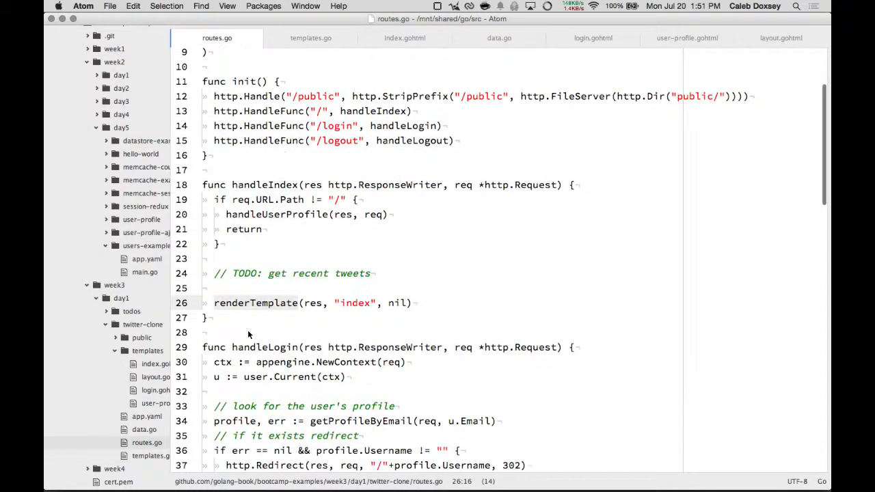
scroll("down", 3)
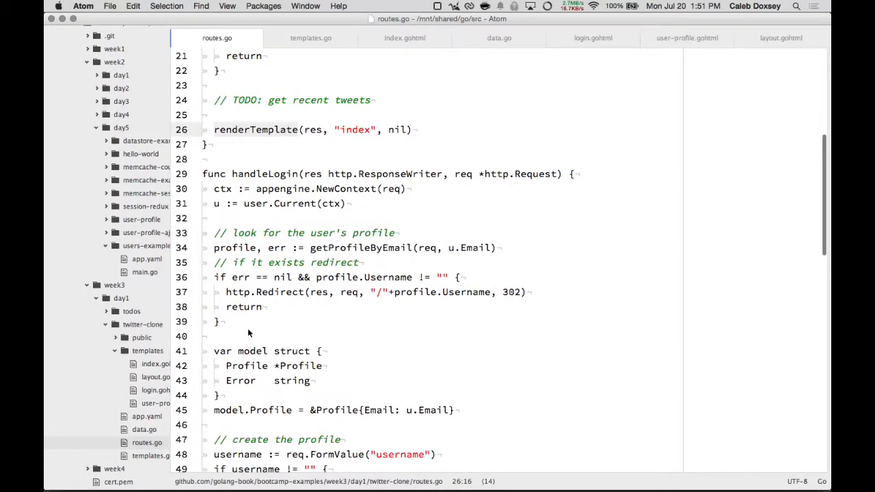
scroll("down", 3)
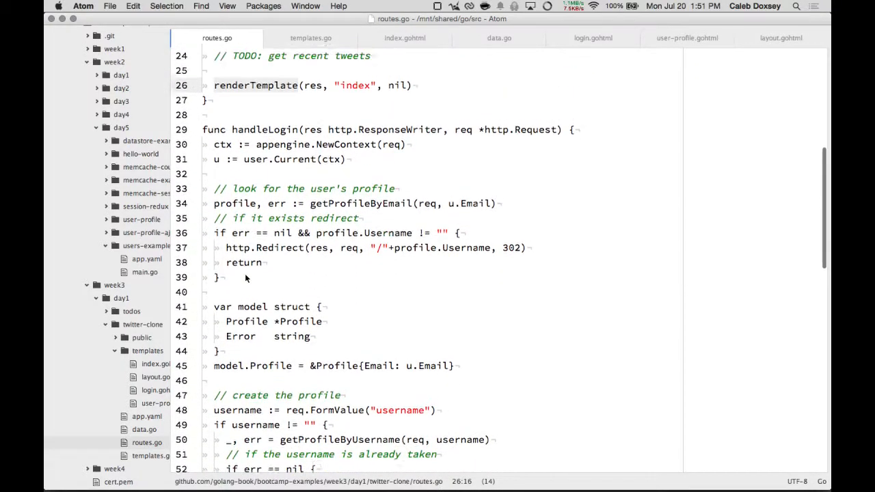
scroll("down", 3)
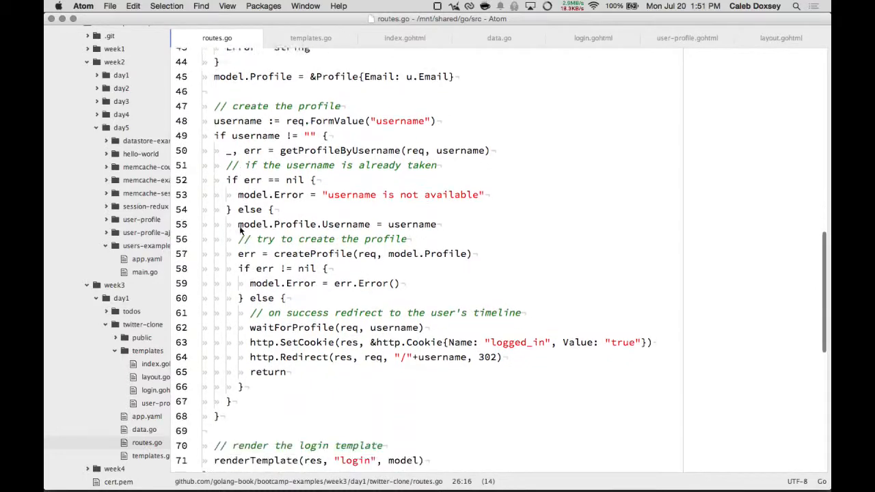
scroll("down", 3)
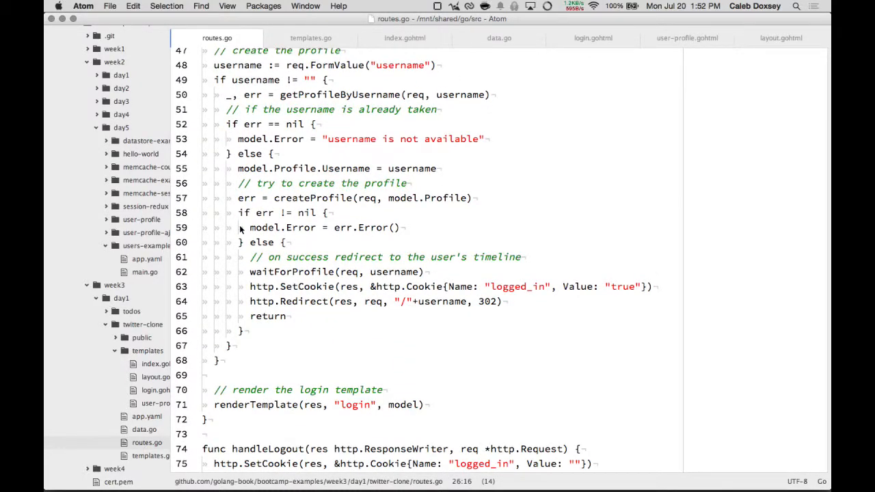
scroll("up", 3)
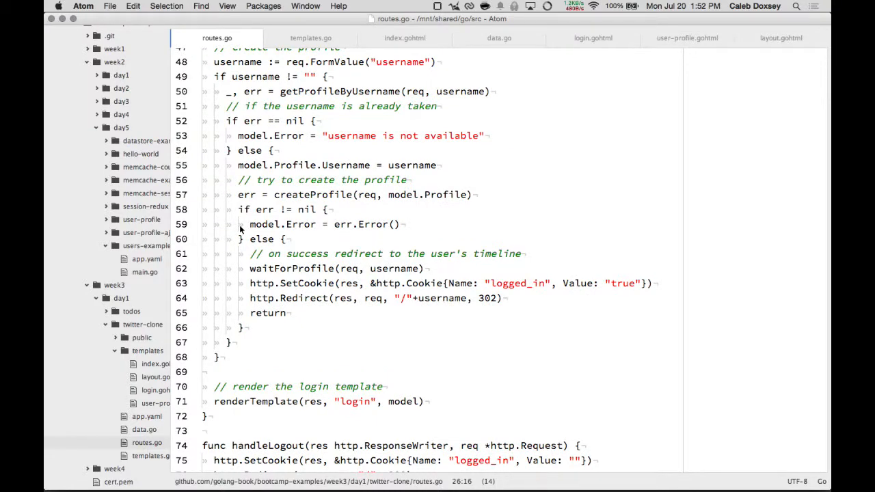
scroll("down", 3)
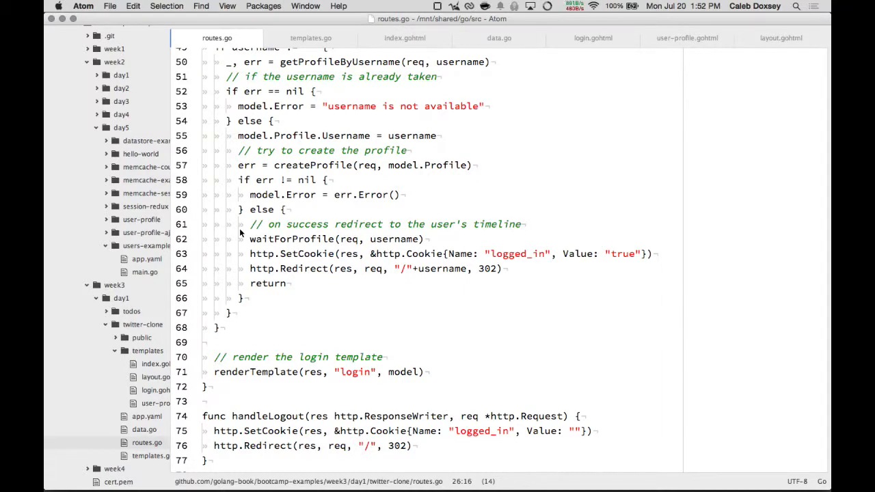
scroll("down", 3)
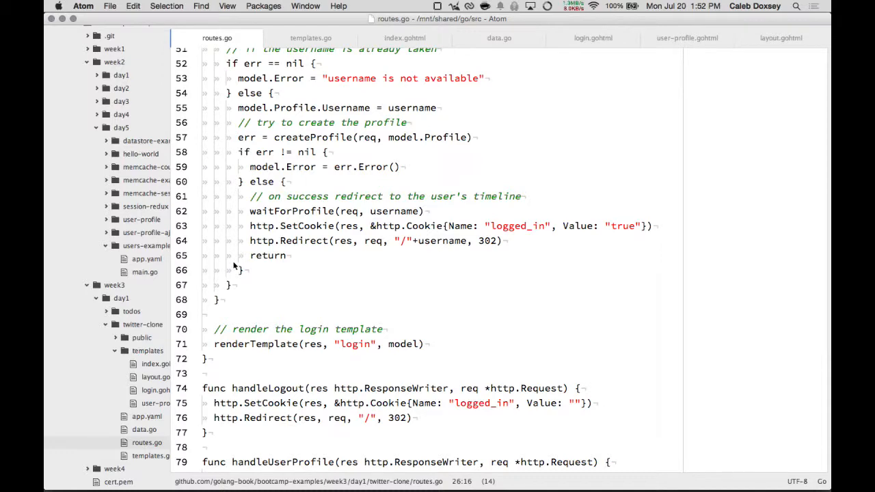
scroll("down", 3)
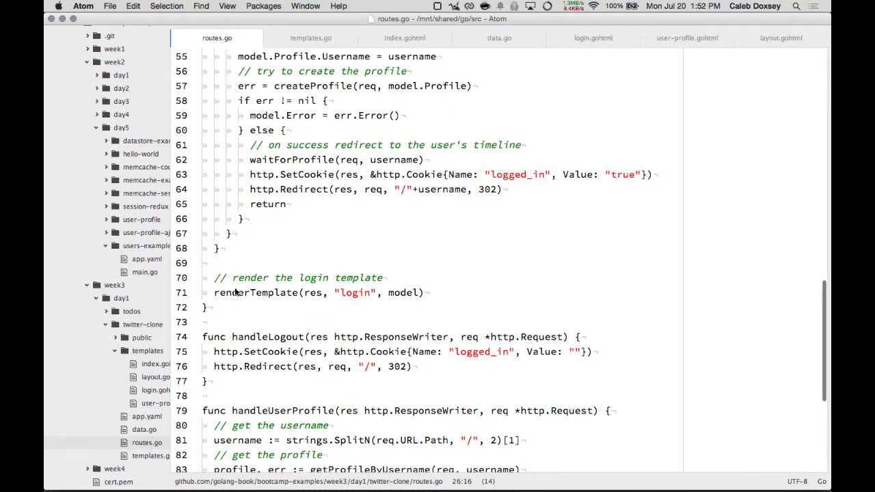
scroll("down", 3)
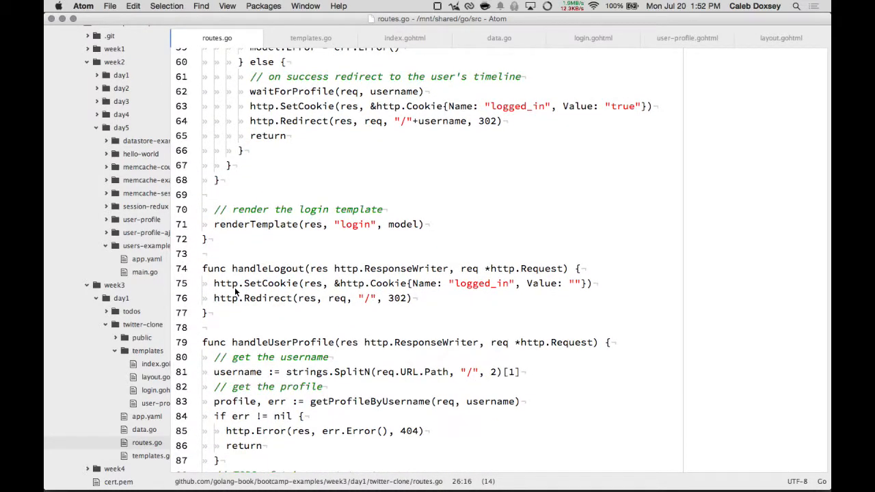
scroll("down", 3)
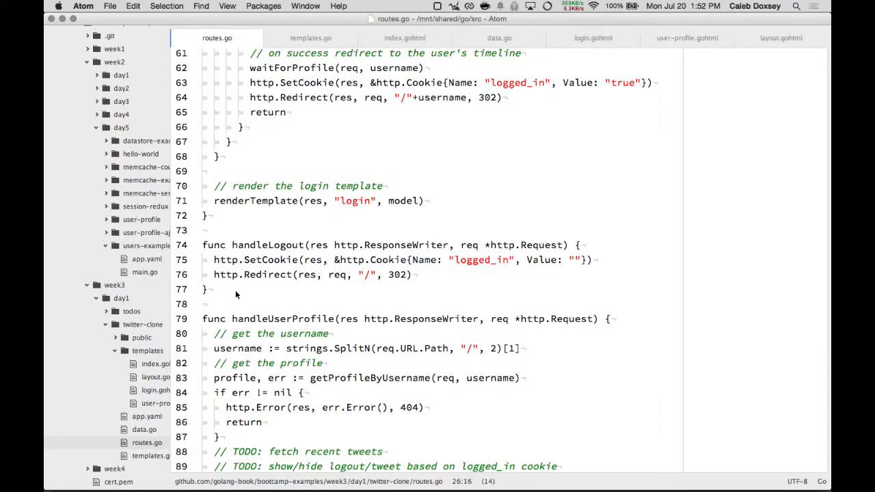
scroll("down", 3)
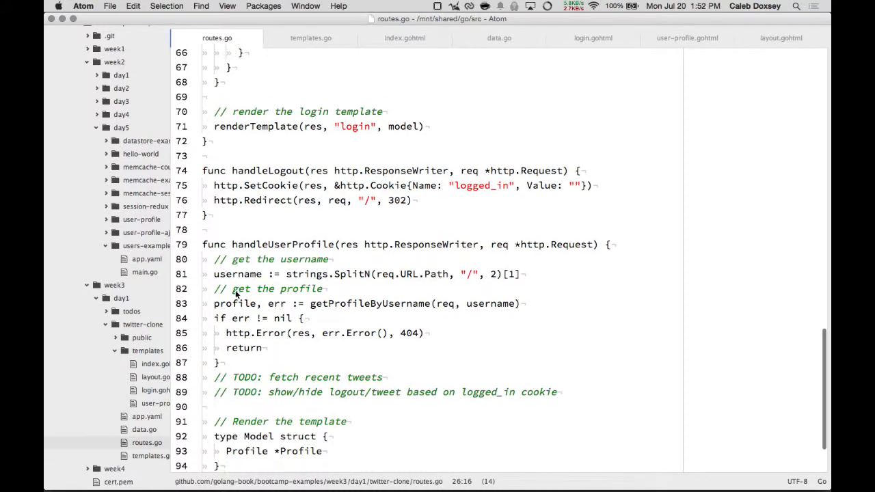
scroll("down", 3)
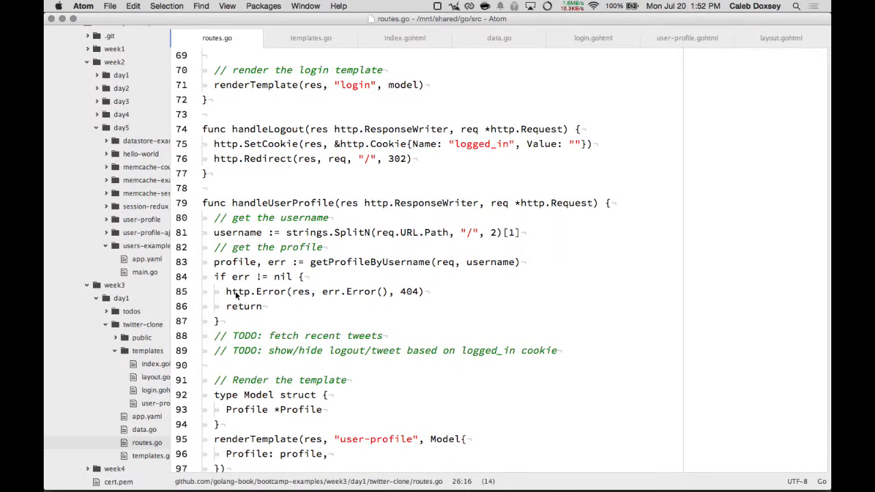